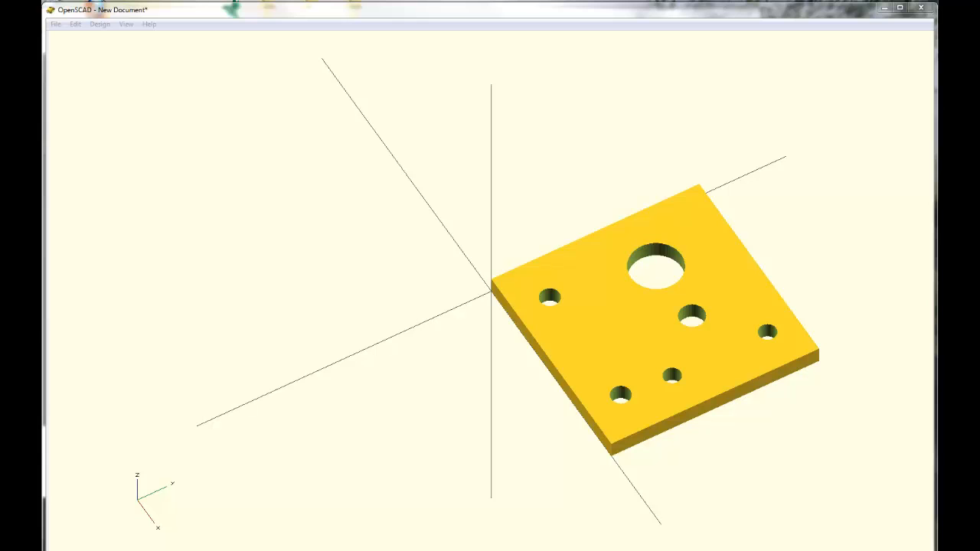
pyautogui.moveTo(778, 453)
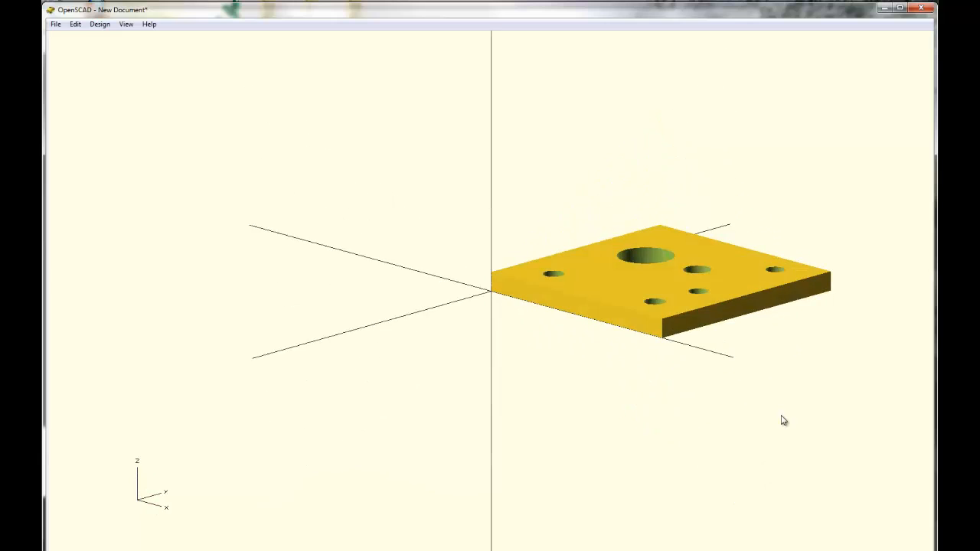
# Write a single cube([25, 25, 1]) statement in the editor and preview the thin square plate
pyautogui.moveTo(784, 420); pyautogui.dragTo(772, 463)
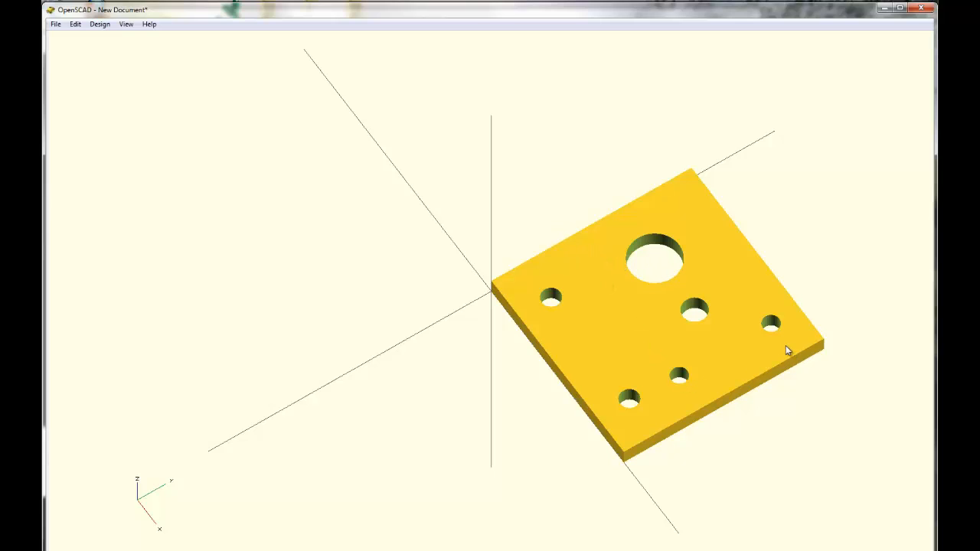
pyautogui.moveTo(758, 337)
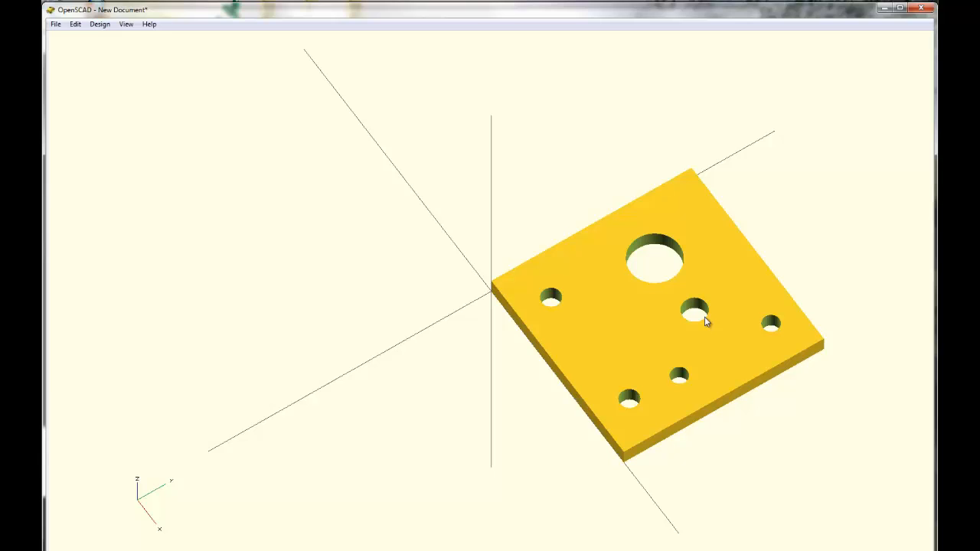
pyautogui.moveTo(661, 241)
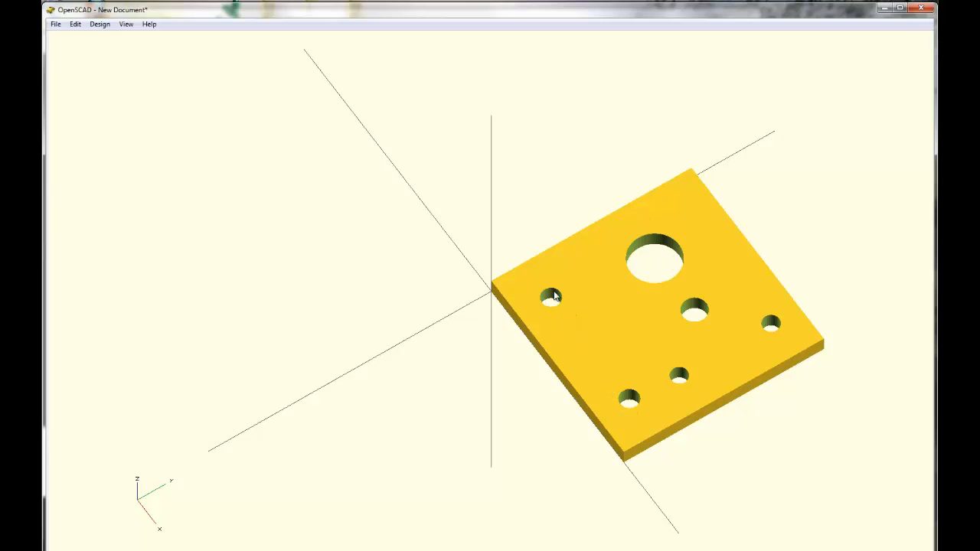
pyautogui.moveTo(637, 417)
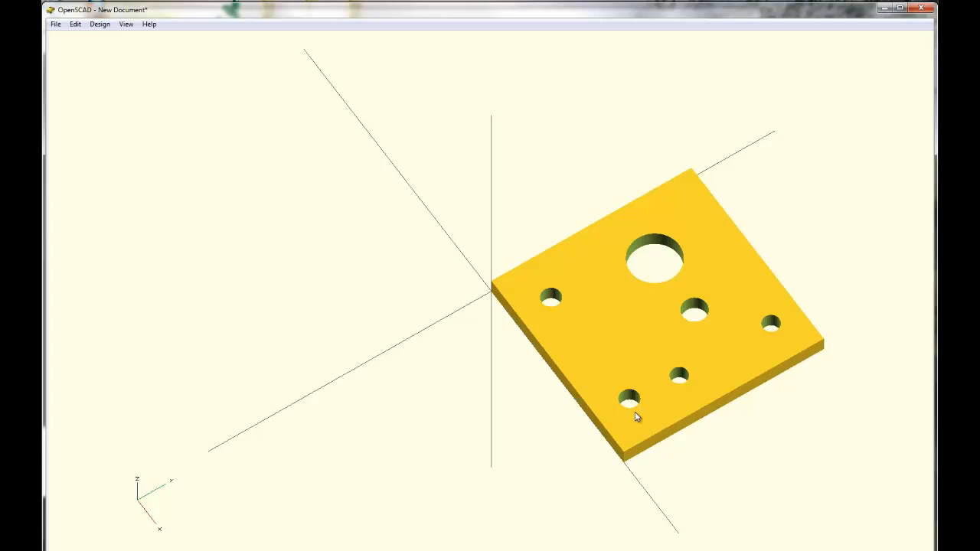
pyautogui.moveTo(58, 230)
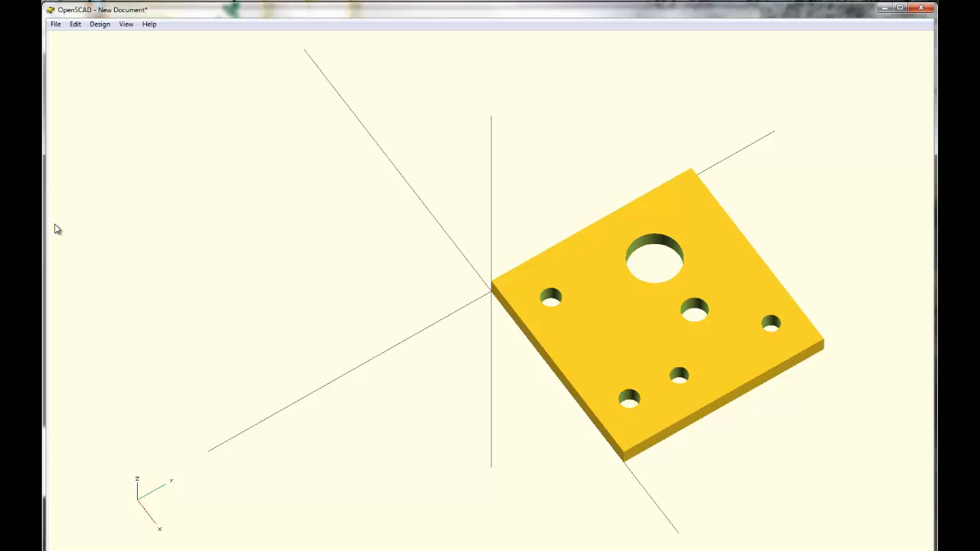
pyautogui.moveTo(104, 236)
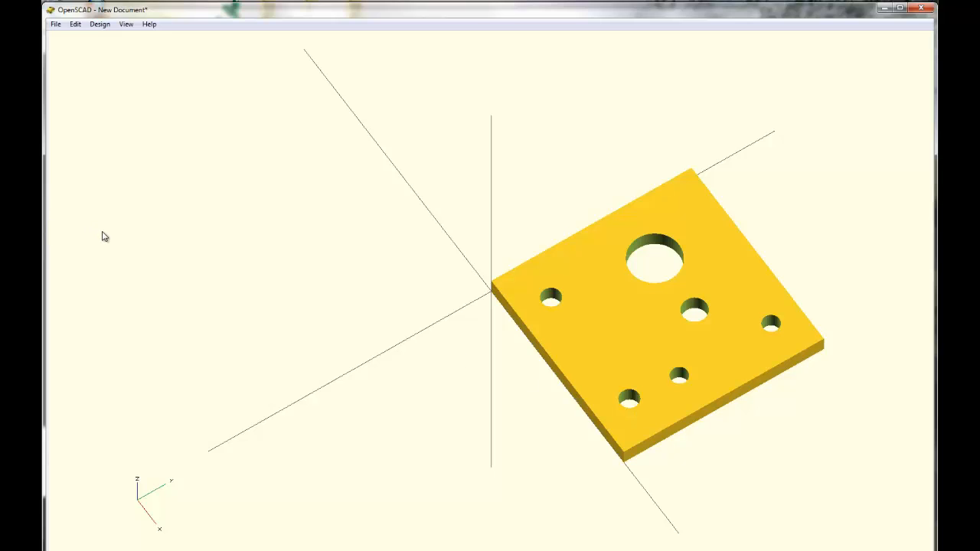
pyautogui.moveTo(512, 304)
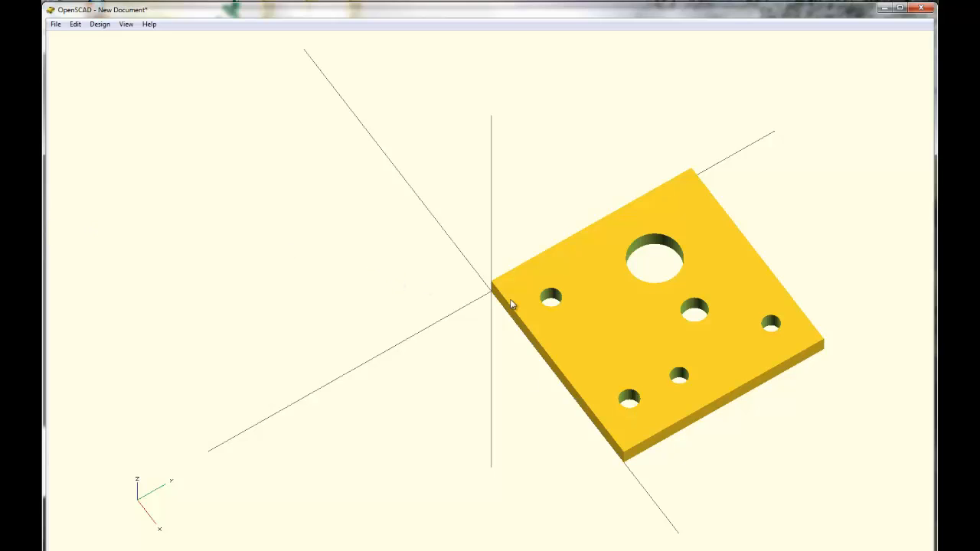
pyautogui.moveTo(764, 339)
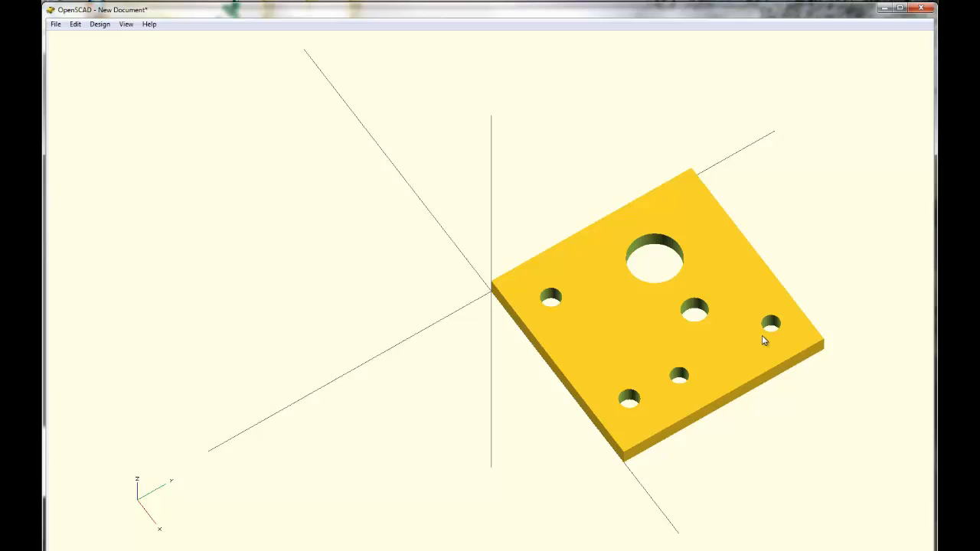
pyautogui.moveTo(548, 358)
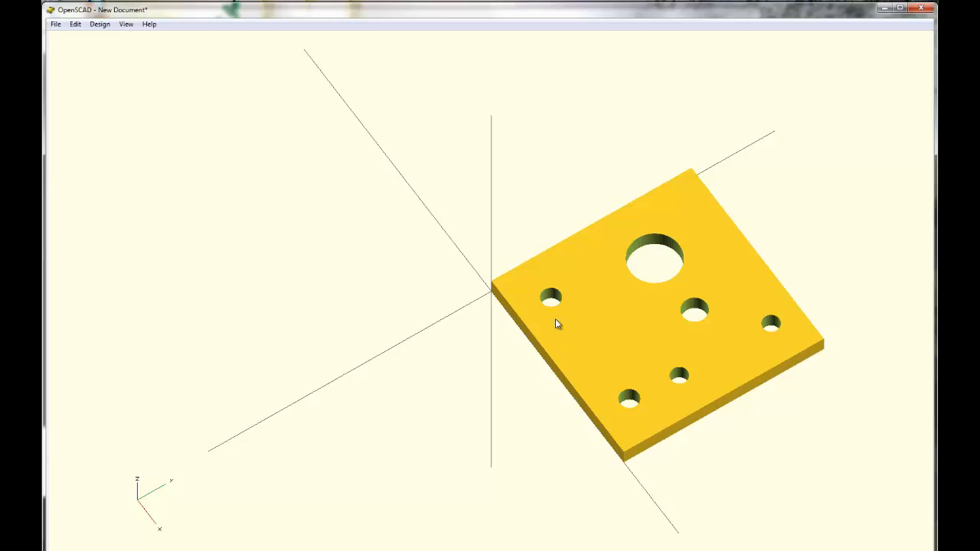
pyautogui.moveTo(548, 294)
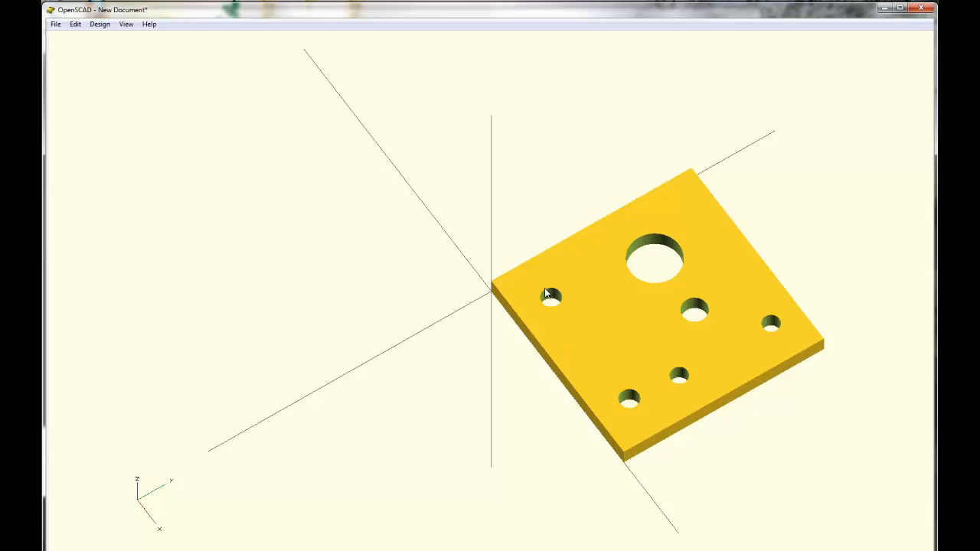
pyautogui.moveTo(120, 110)
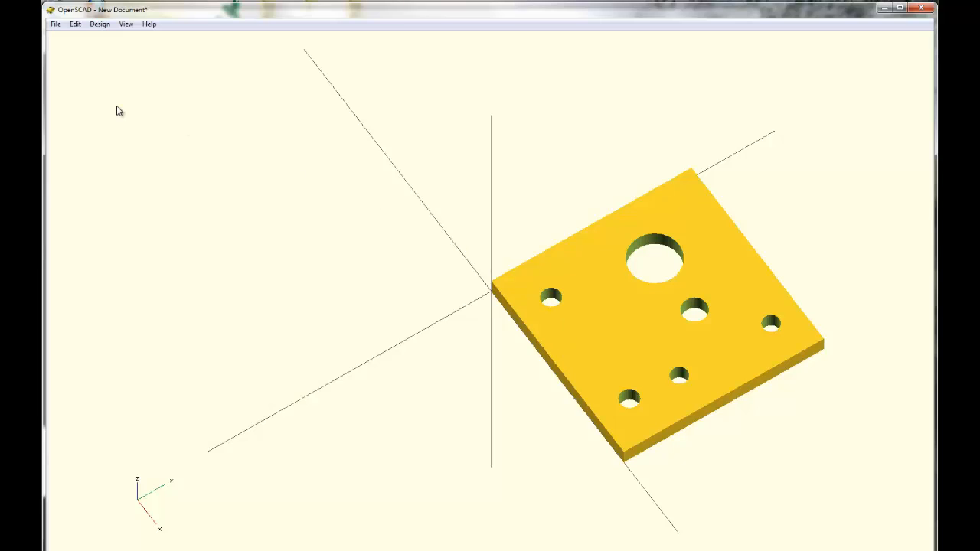
pyautogui.moveTo(92, 79)
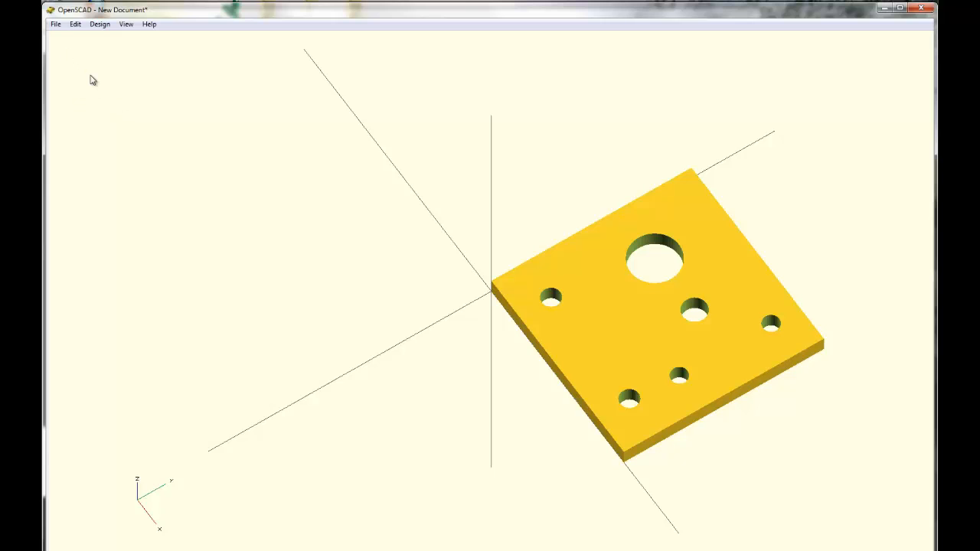
pyautogui.click(55, 25)
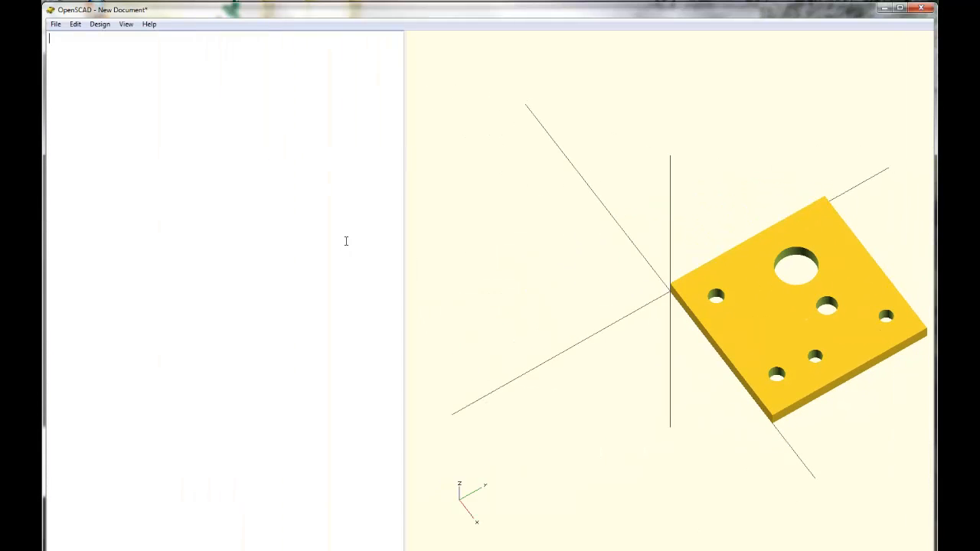
pyautogui.write('cube (')
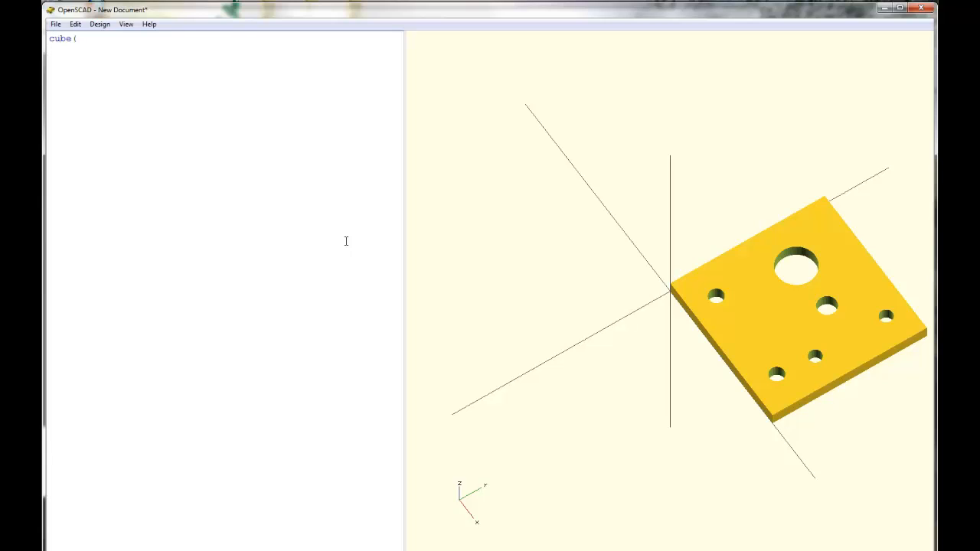
pyautogui.write('[5, 5, 1]')
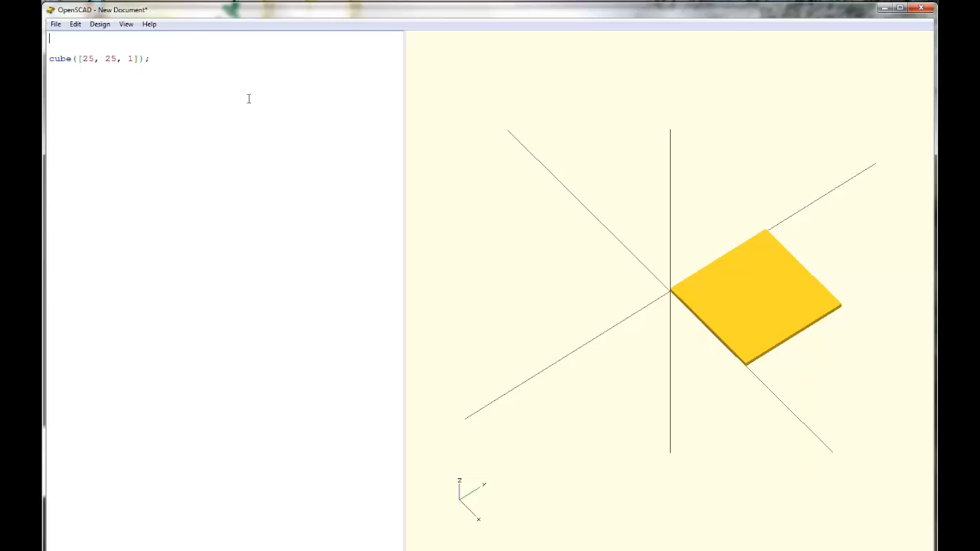
pyautogui.moveTo(717, 320)
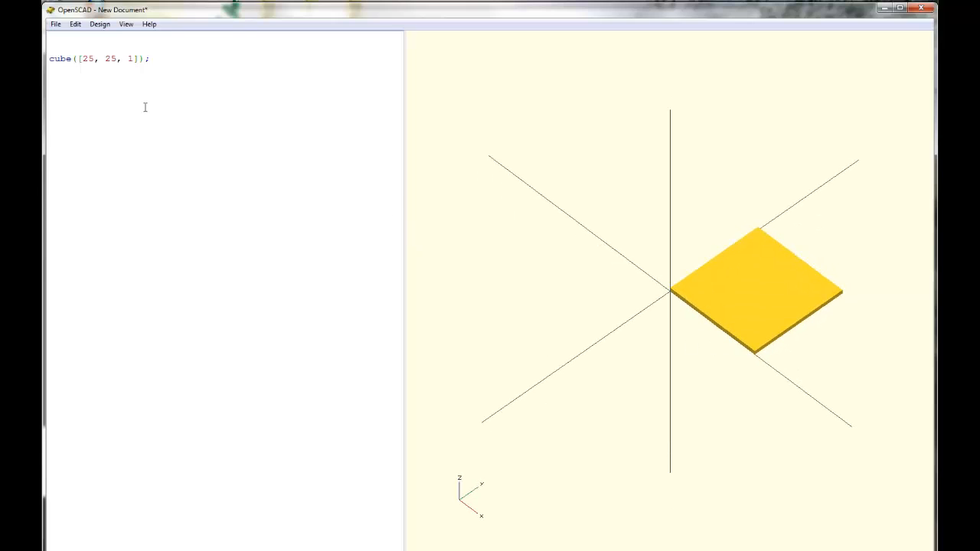
pyautogui.doubleClick(89, 58)
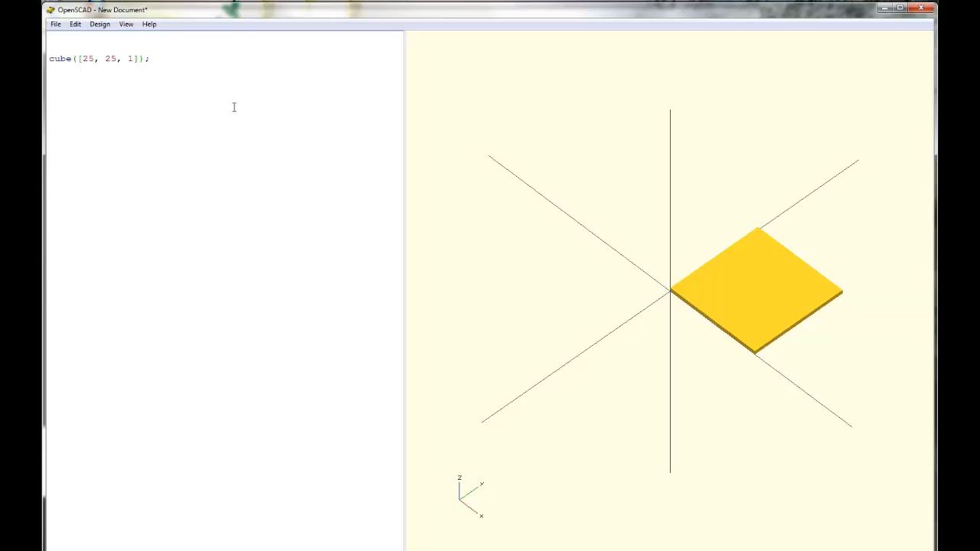
# Define variables mount_width = 20 and mount_thickness = 2 above the cube
pyautogui.write('mount_w')
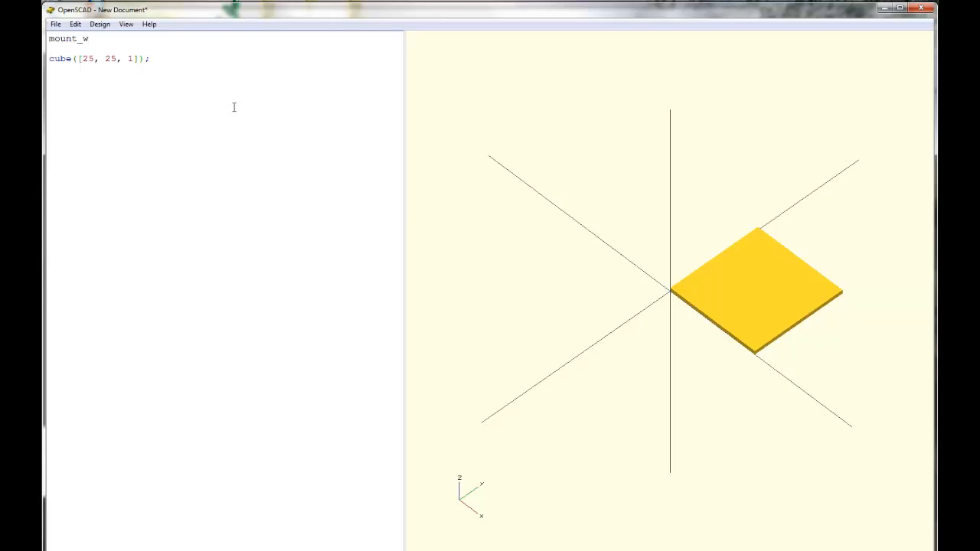
pyautogui.write('idth = 0')
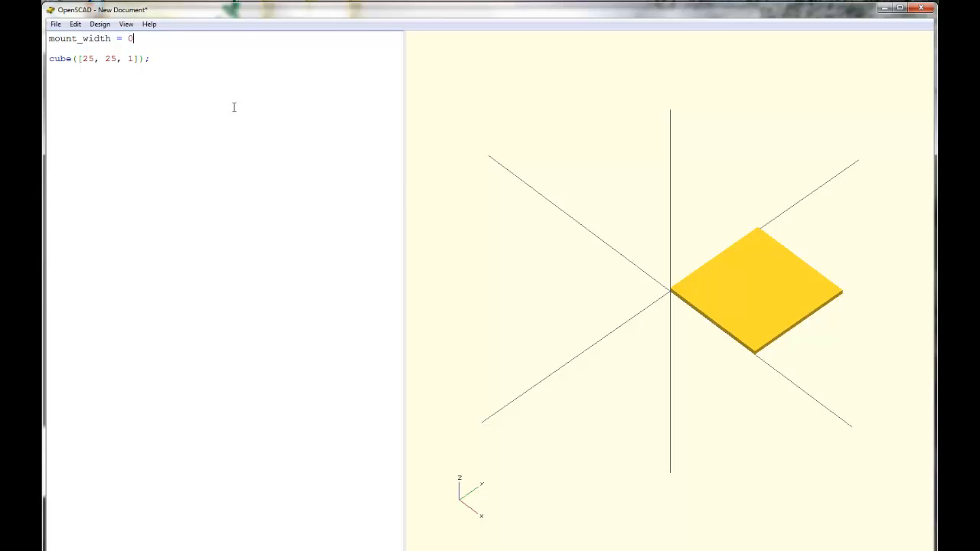
pyautogui.write('20;')
pyautogui.write('m')
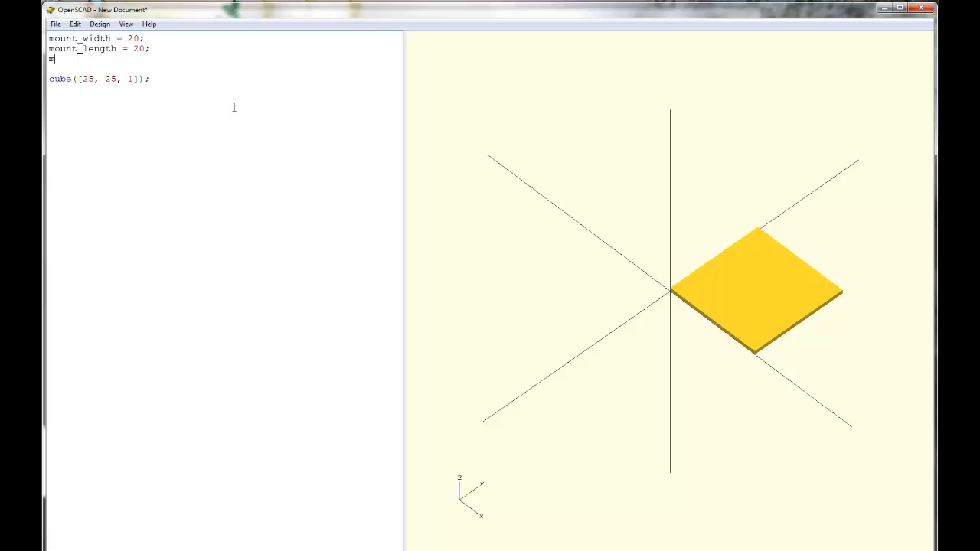
pyautogui.write('ount_thick')
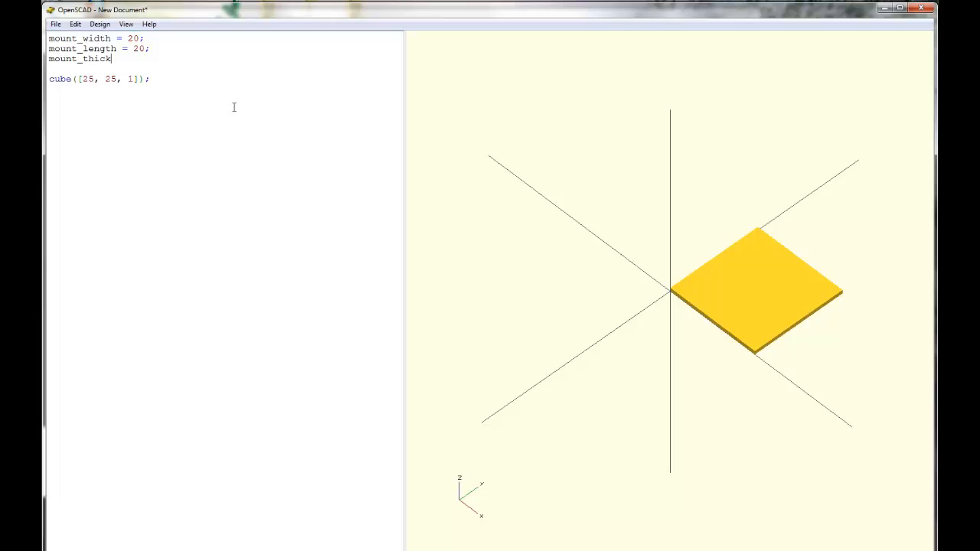
pyautogui.write('ness = 2;')
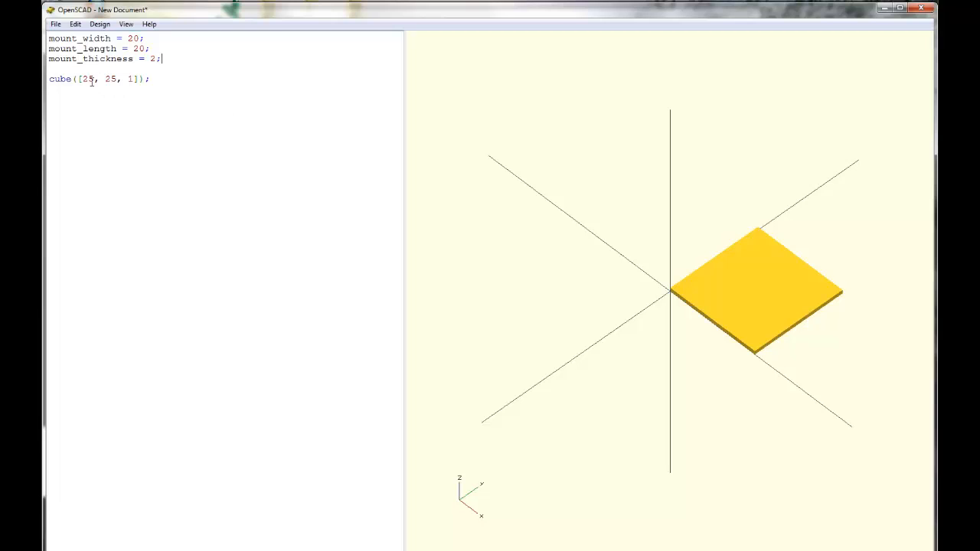
# Size the cube with mount_width, mount_length and mount_thickness instead of numbers
pyautogui.write('mount_width')
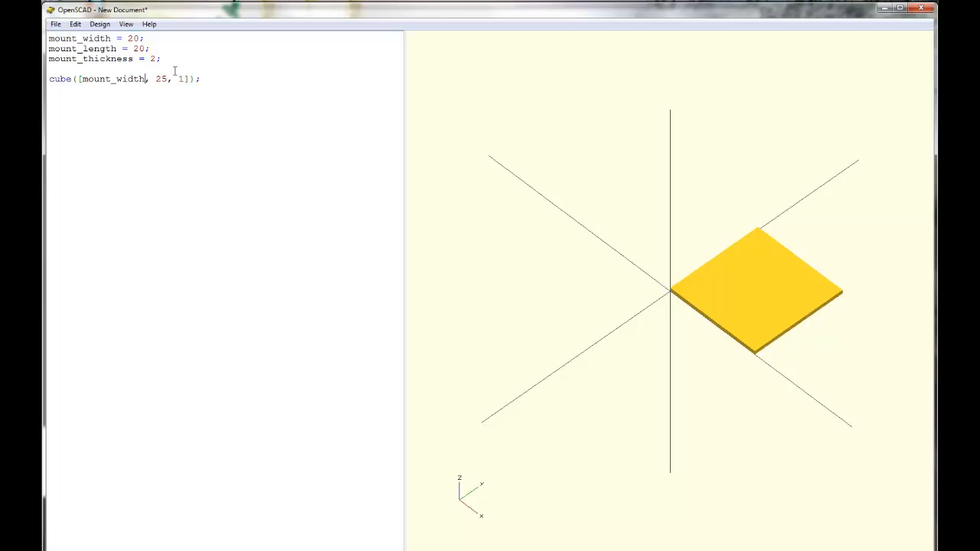
pyautogui.doubleClick(161, 80)
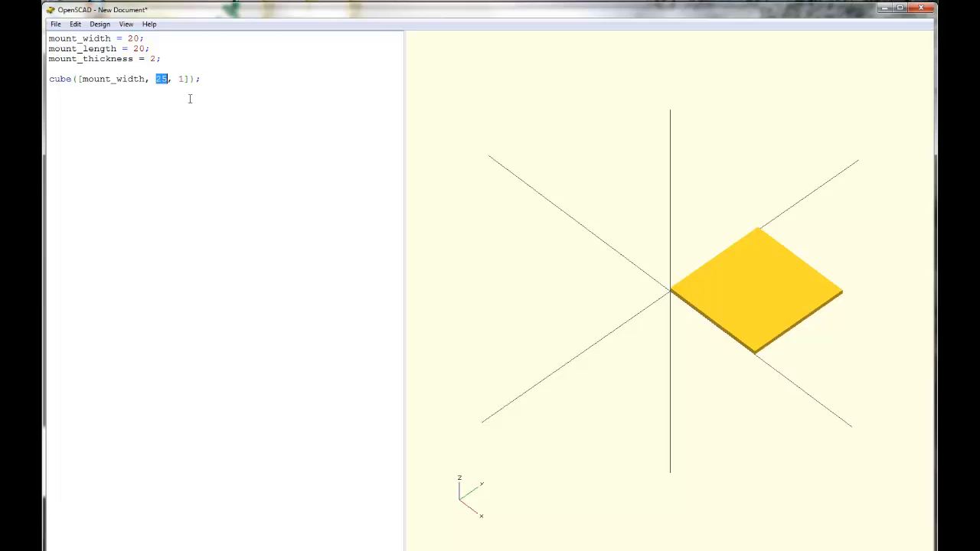
pyautogui.moveTo(197, 110)
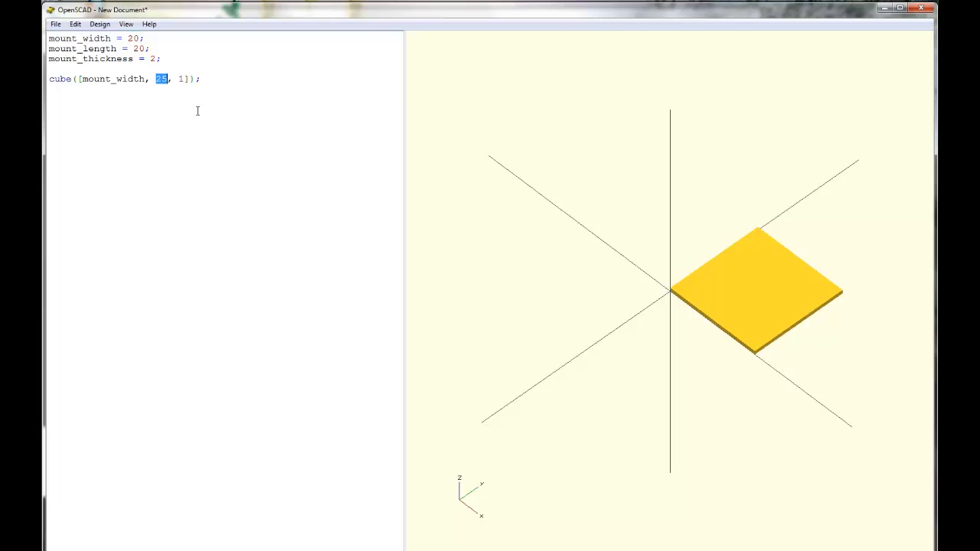
pyautogui.write('mount_length')
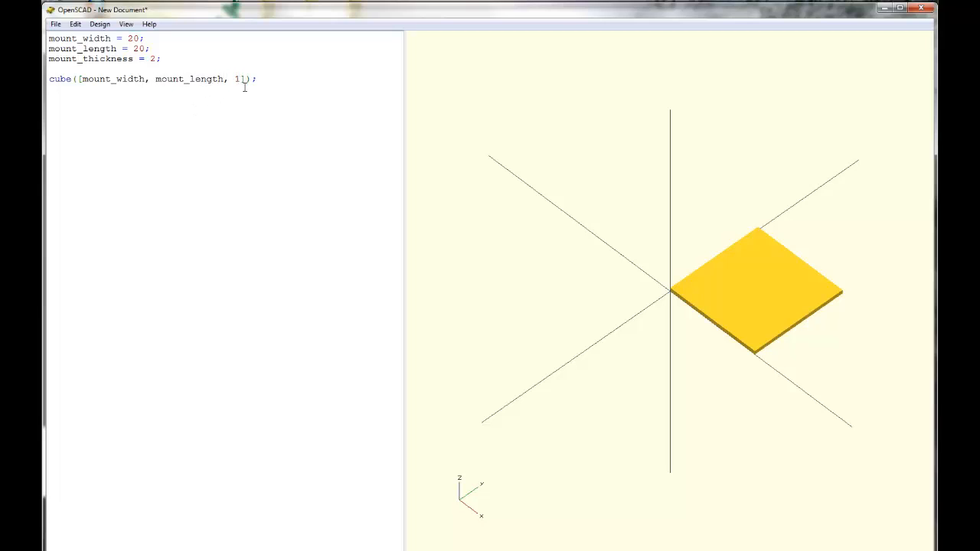
pyautogui.write('mont_')
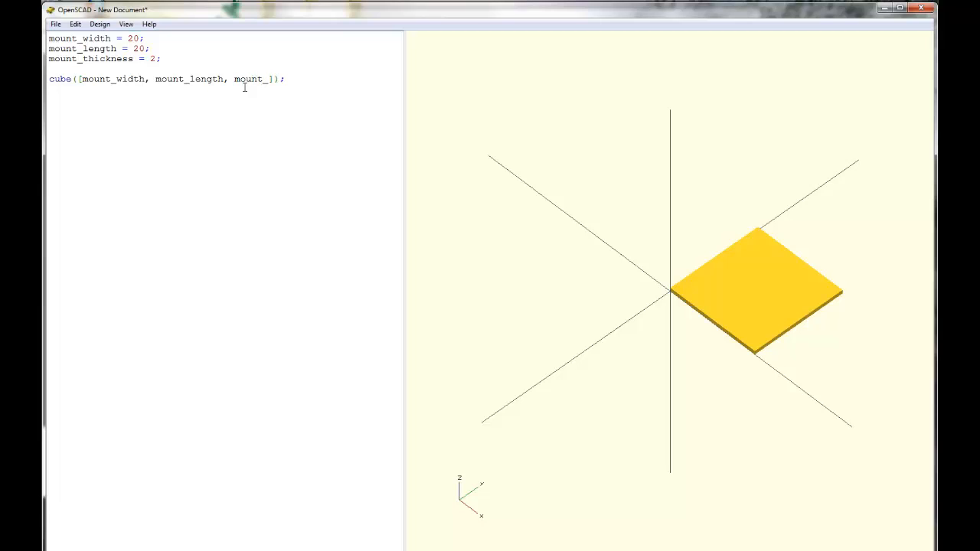
pyautogui.write('thickness')
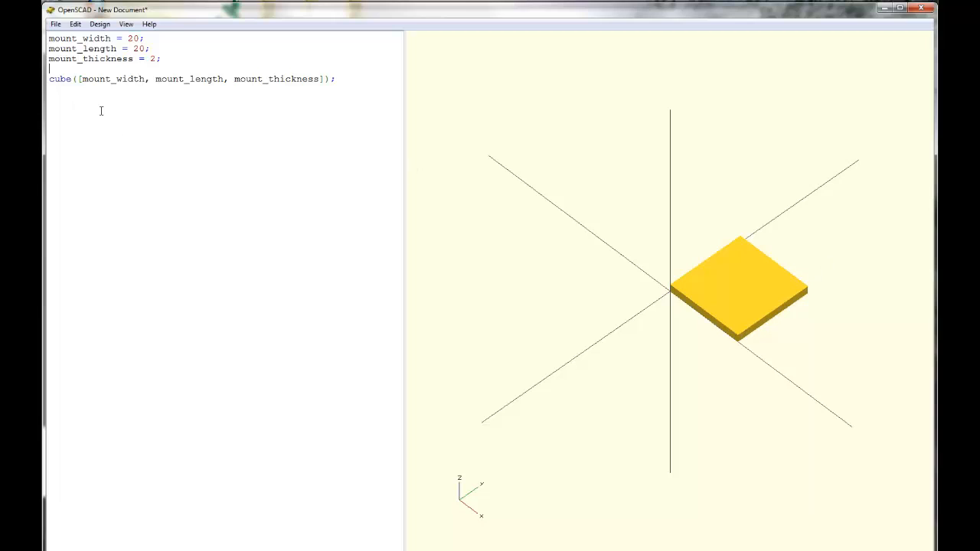
pyautogui.moveTo(300, 159)
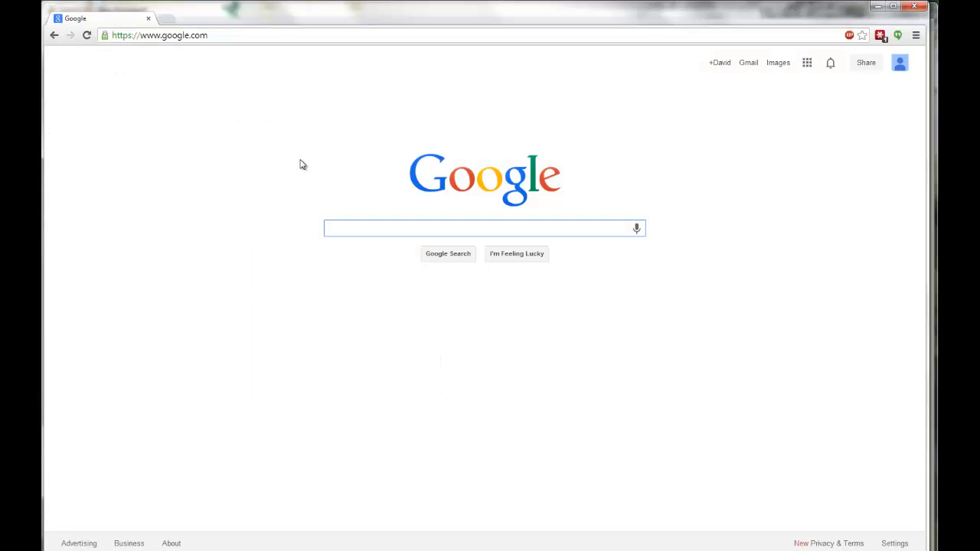
pyautogui.moveTo(216, 199)
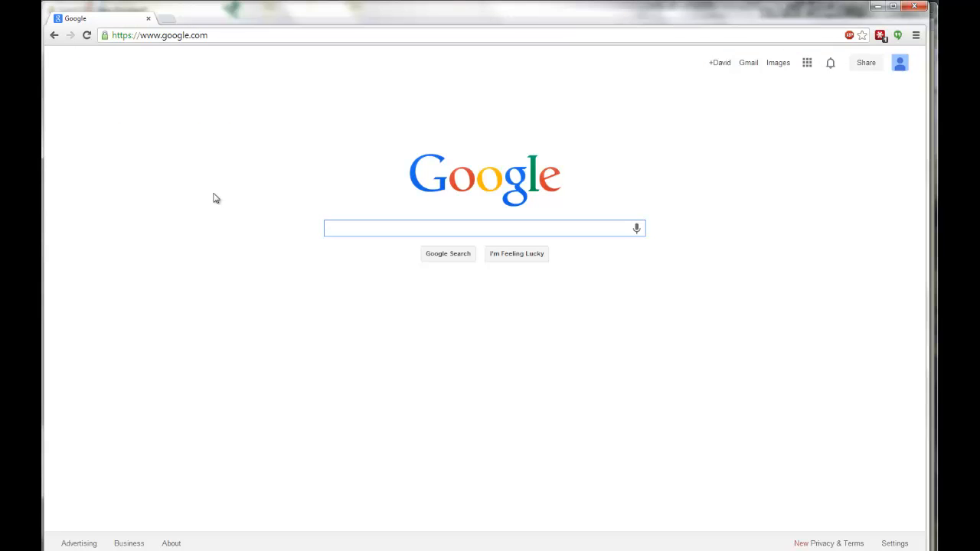
# Search Google for 1.5 inches in mm (38.1) and 0.25 inches for the thickness
pyautogui.write('1.5 inches in mm')
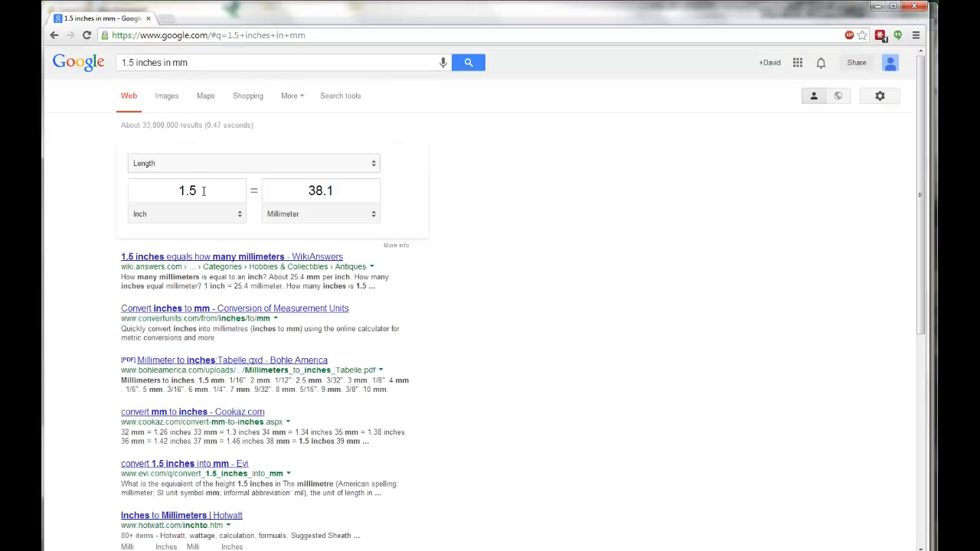
pyautogui.write('0.25')
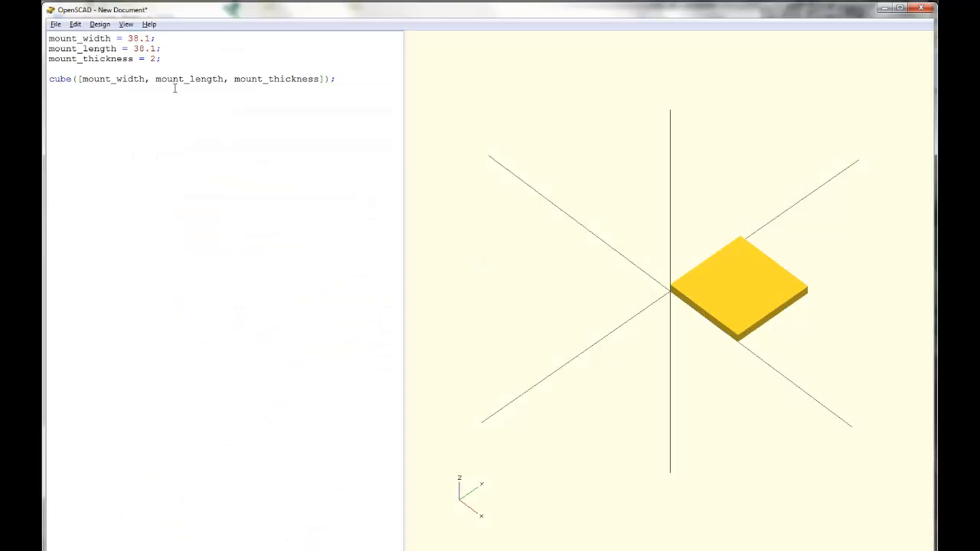
# Set mount_thickness to 6.35 for a 38.1 by 38.1 by 6.35 plate
pyautogui.write('6.35')
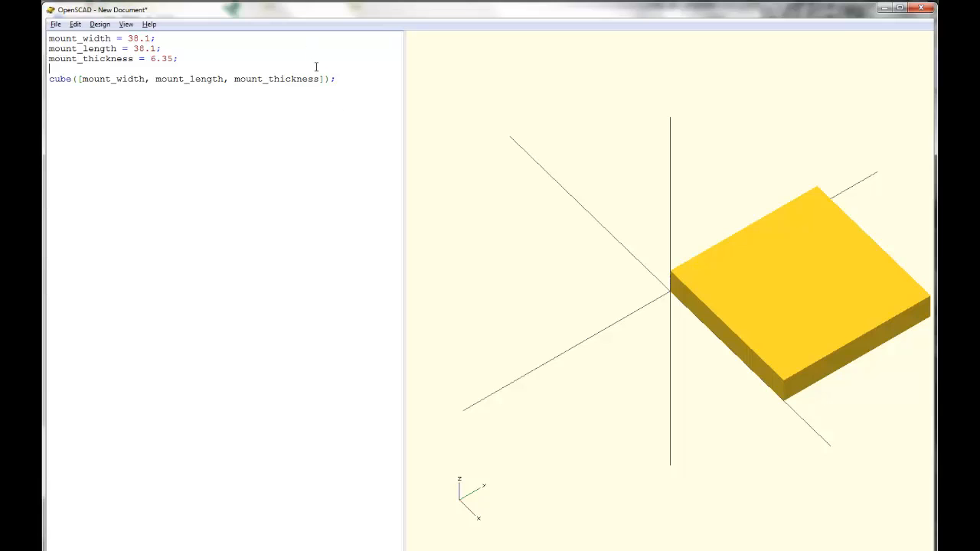
pyautogui.moveTo(390, 156)
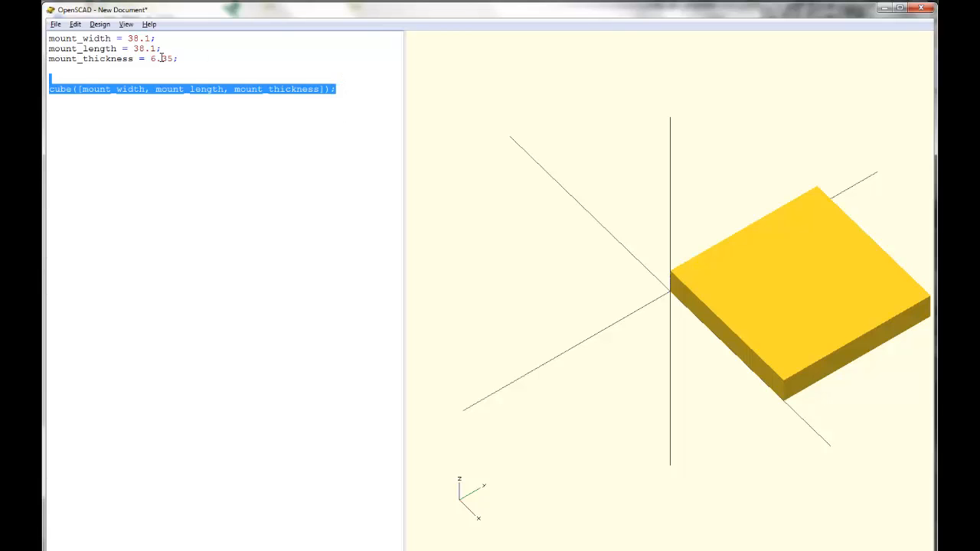
# Add the line mount_screw_hole_radius = 2; on a blank line above the cube call
pyautogui.click(107, 67)
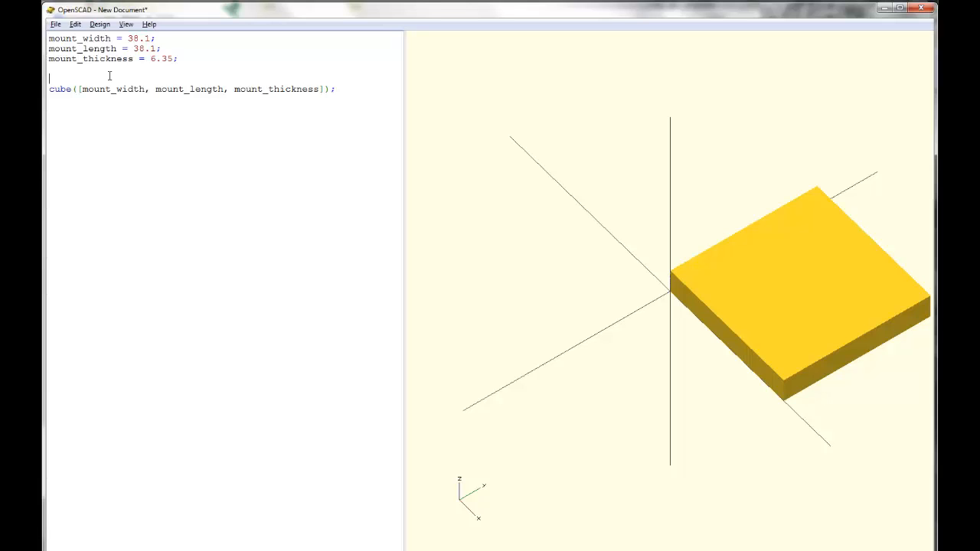
pyautogui.press('BackSpace')
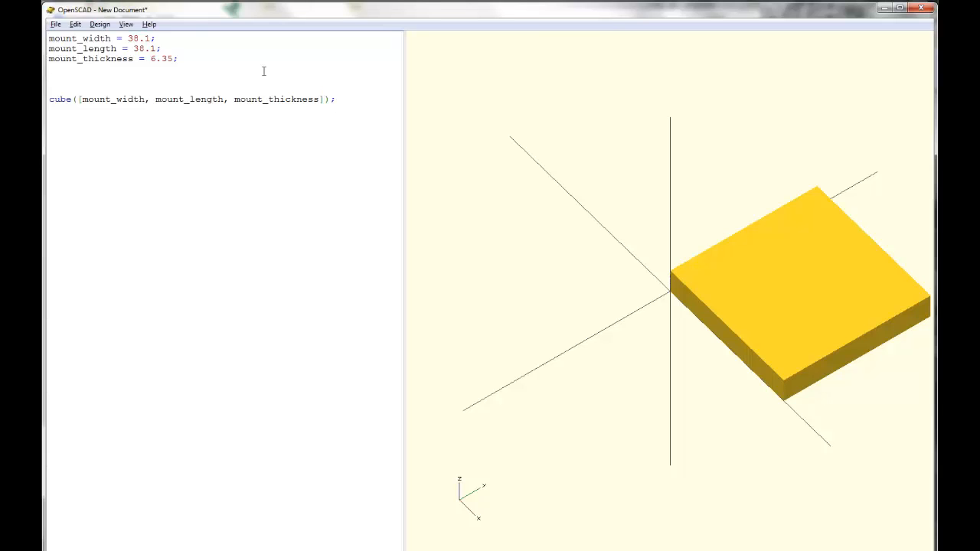
pyautogui.write('m')
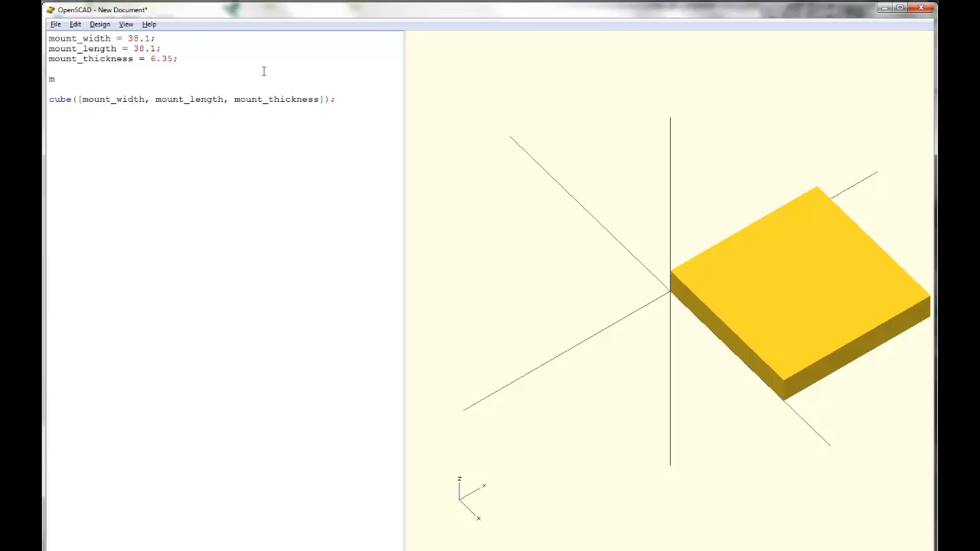
pyautogui.write('ount_screw_h')
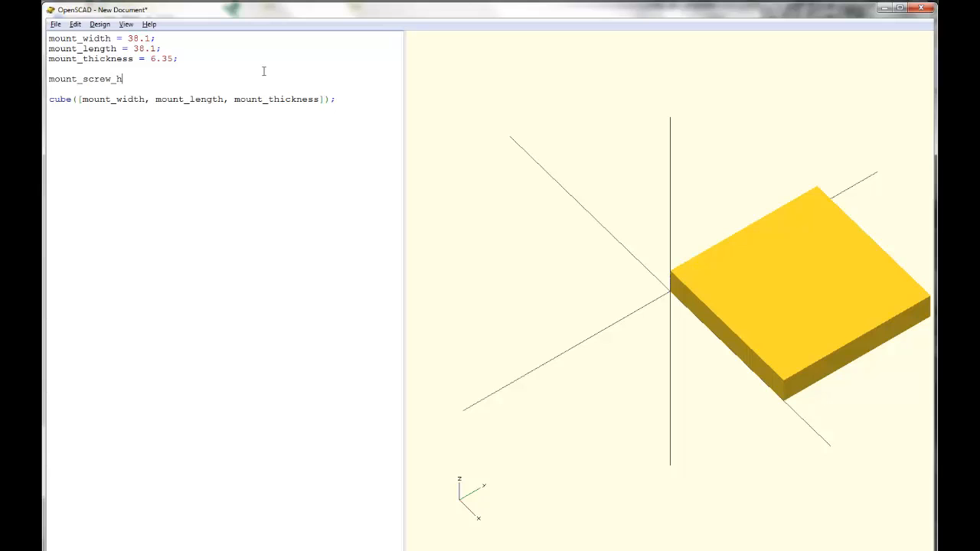
pyautogui.write('ole_radius')
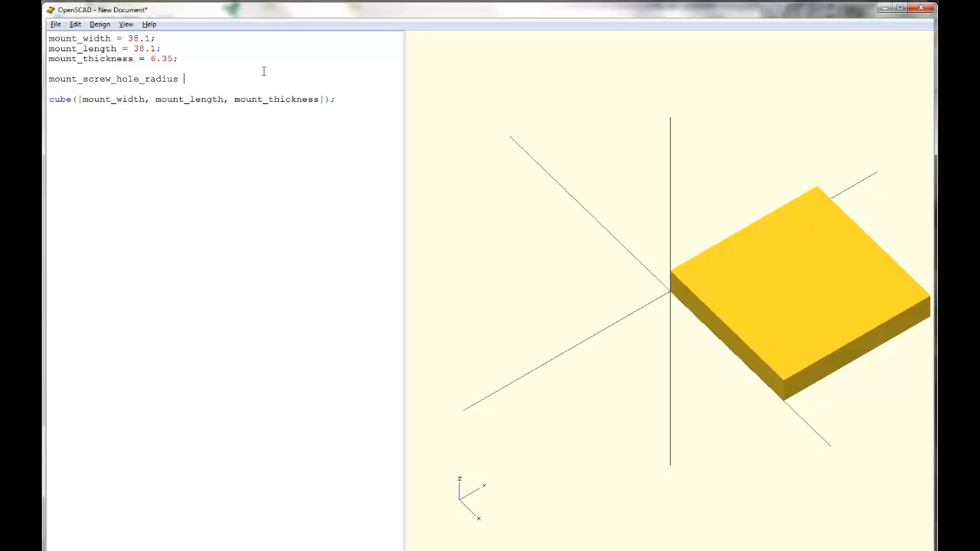
pyautogui.write('radius = 2;')
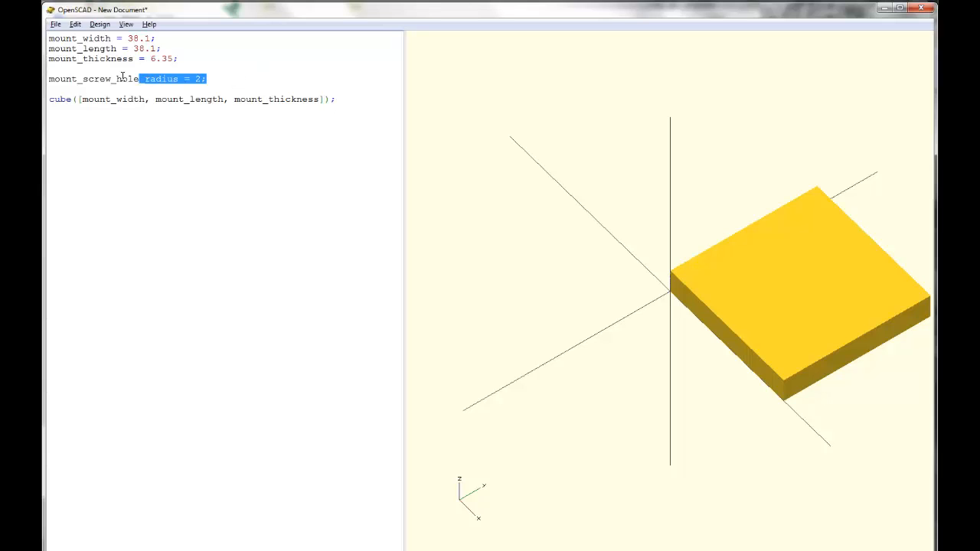
pyautogui.click(162, 129)
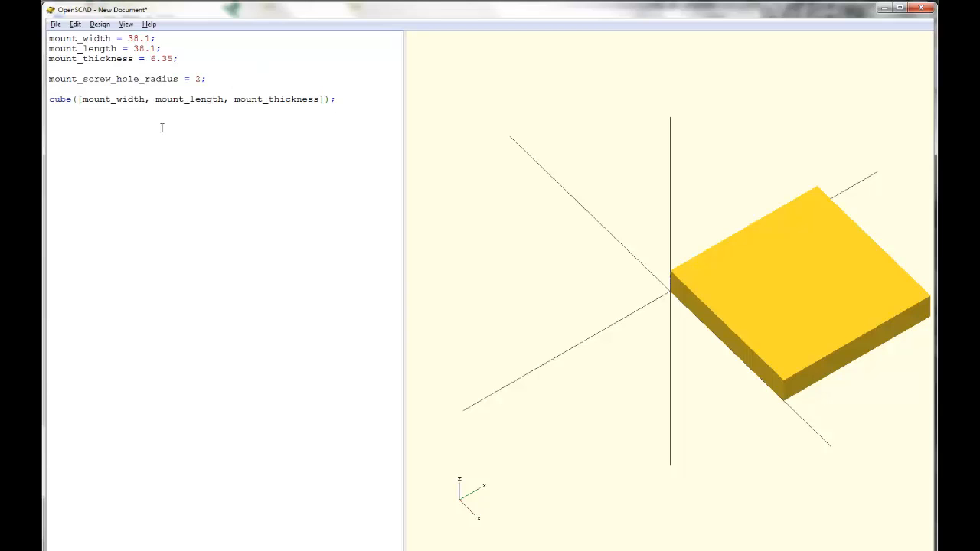